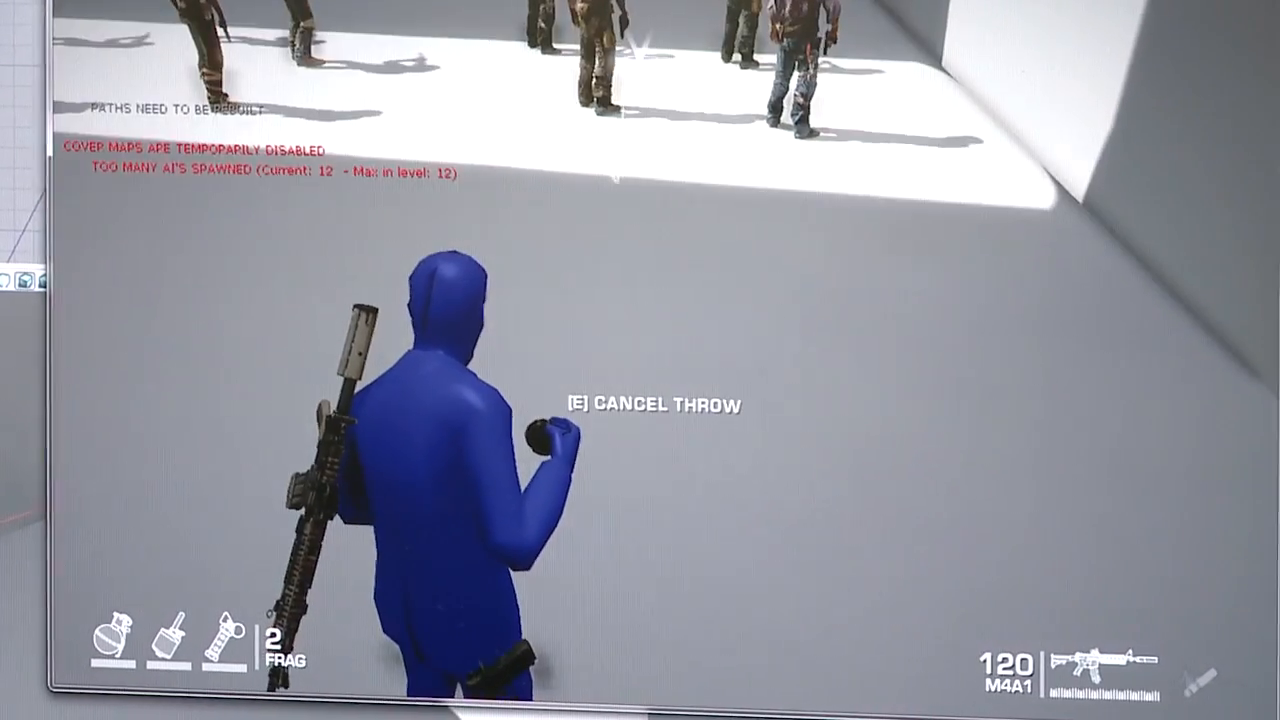
# - Throw the blue character's frag grenade at the enemy group, leaving one frag
pyautogui.click(640, 360)
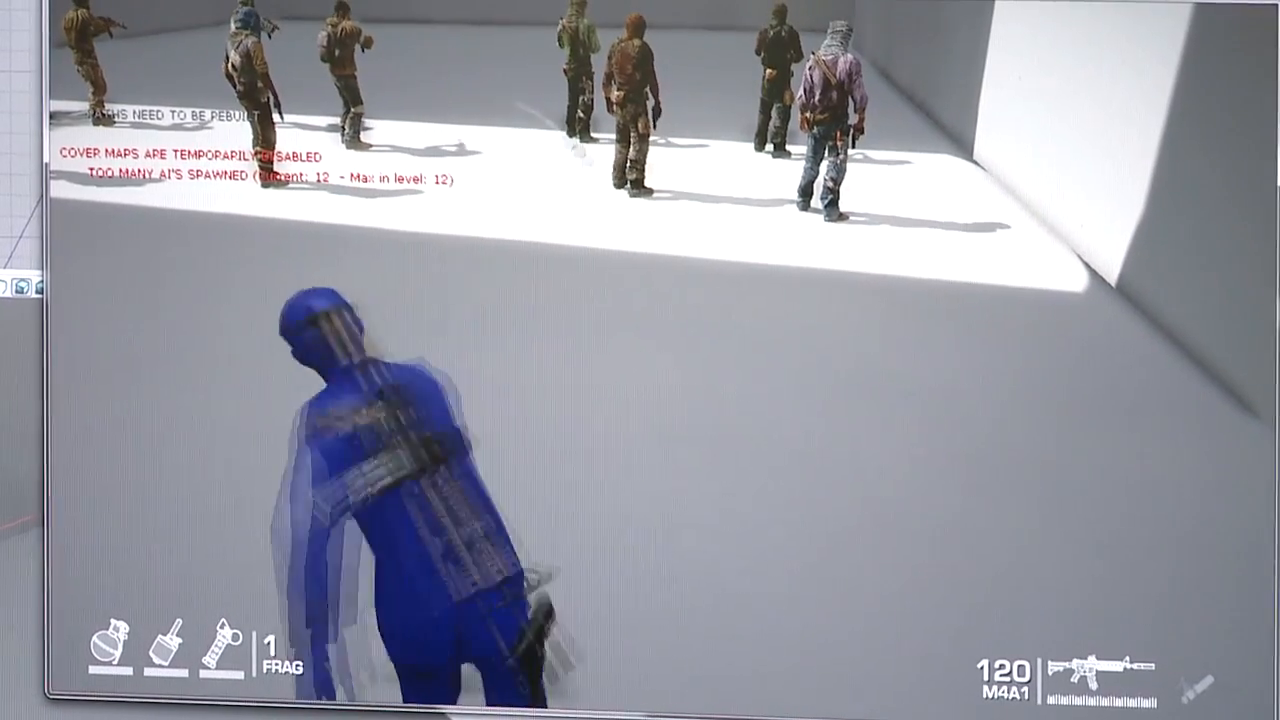